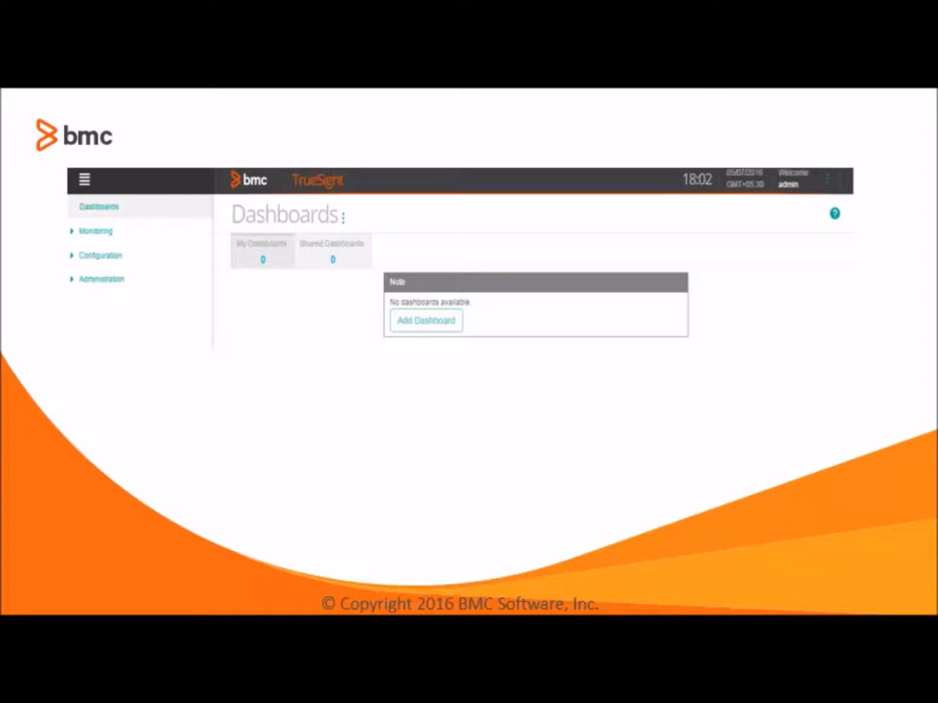
Navigate via Configuration to the Managed Devices list.
click(99, 255)
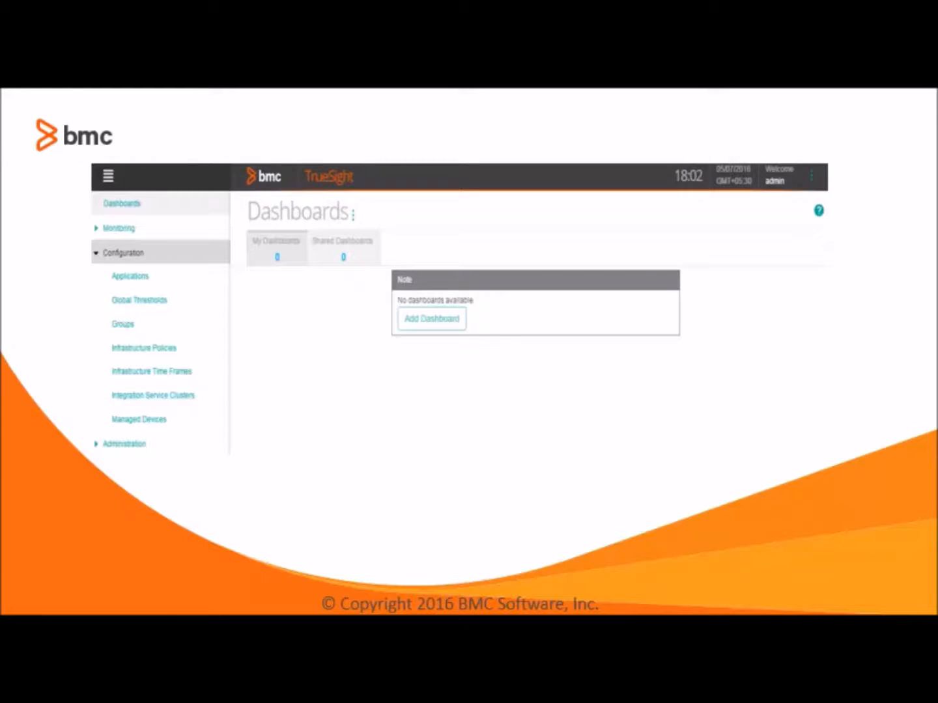
click(138, 419)
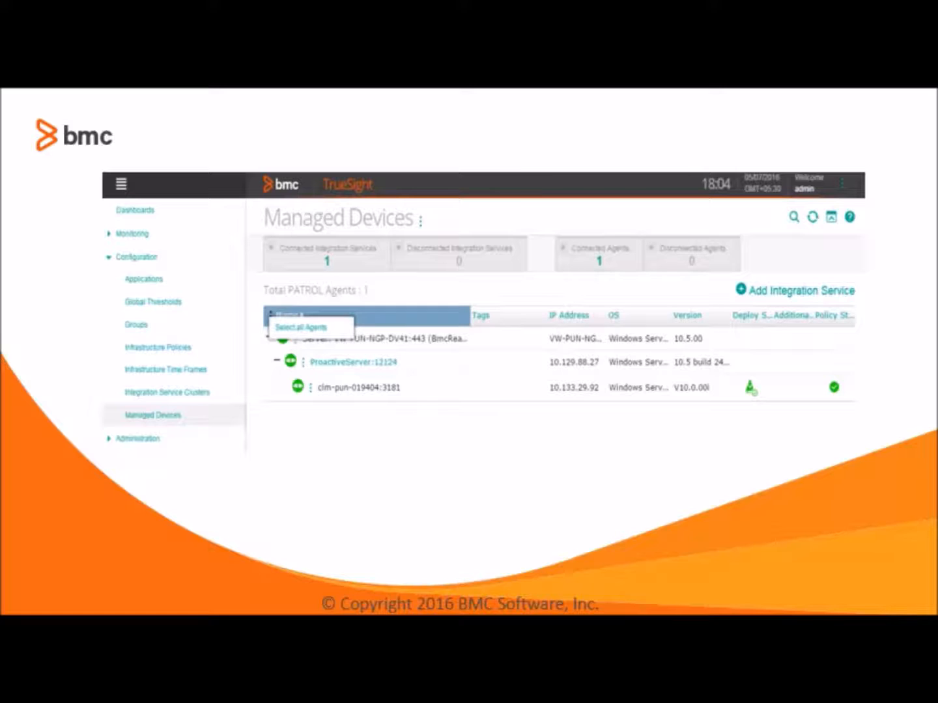
Deploy and install the LogMgmt package on agent clm-pun-019404 from its action menu.
click(357, 387)
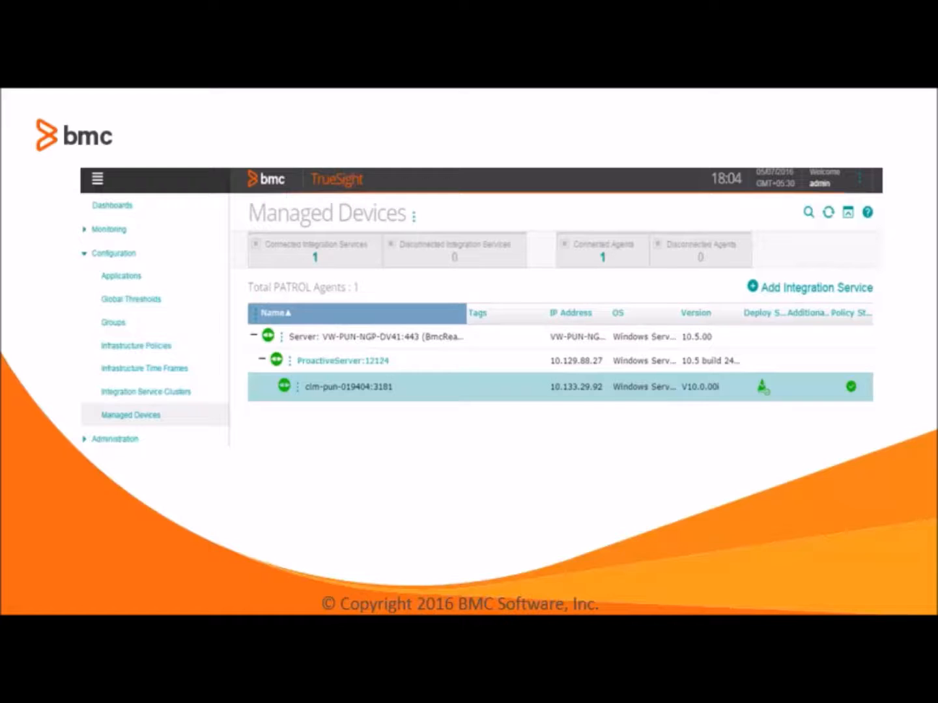
click(290, 336)
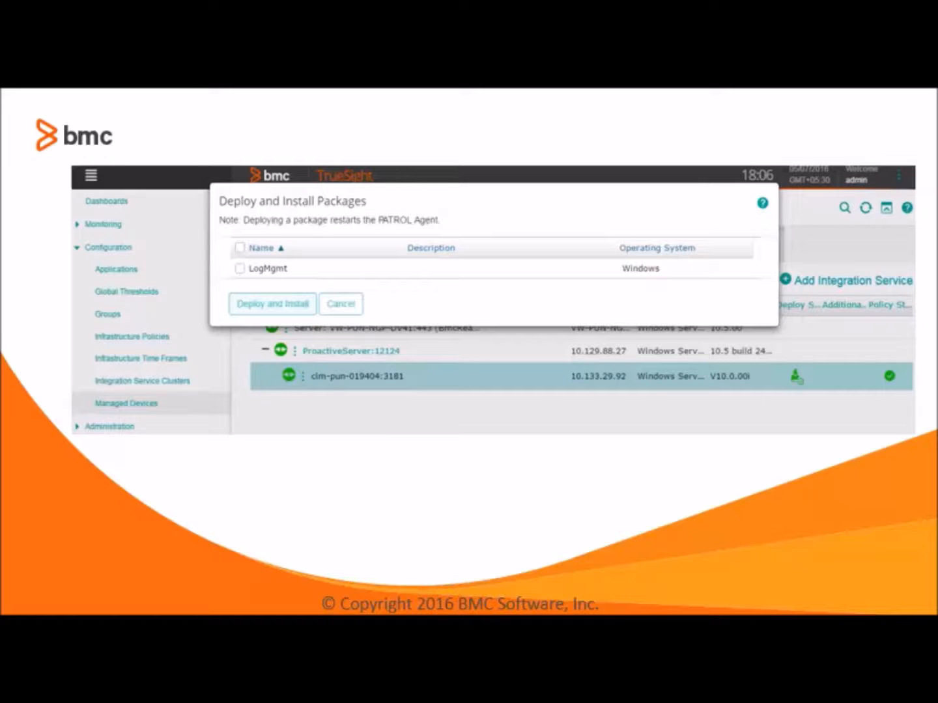
click(240, 247)
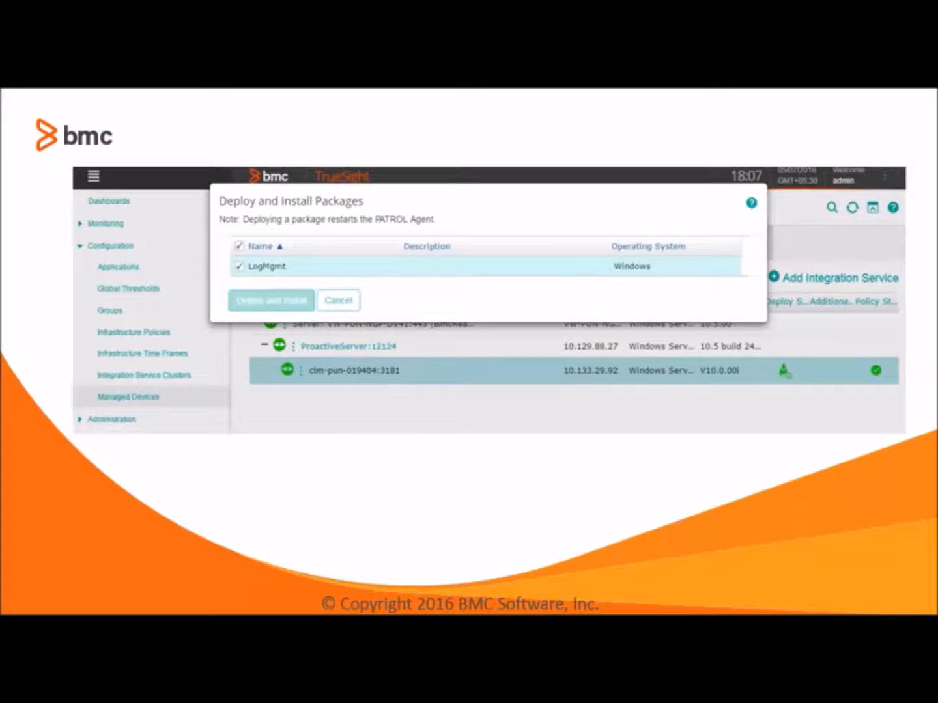
click(269, 300)
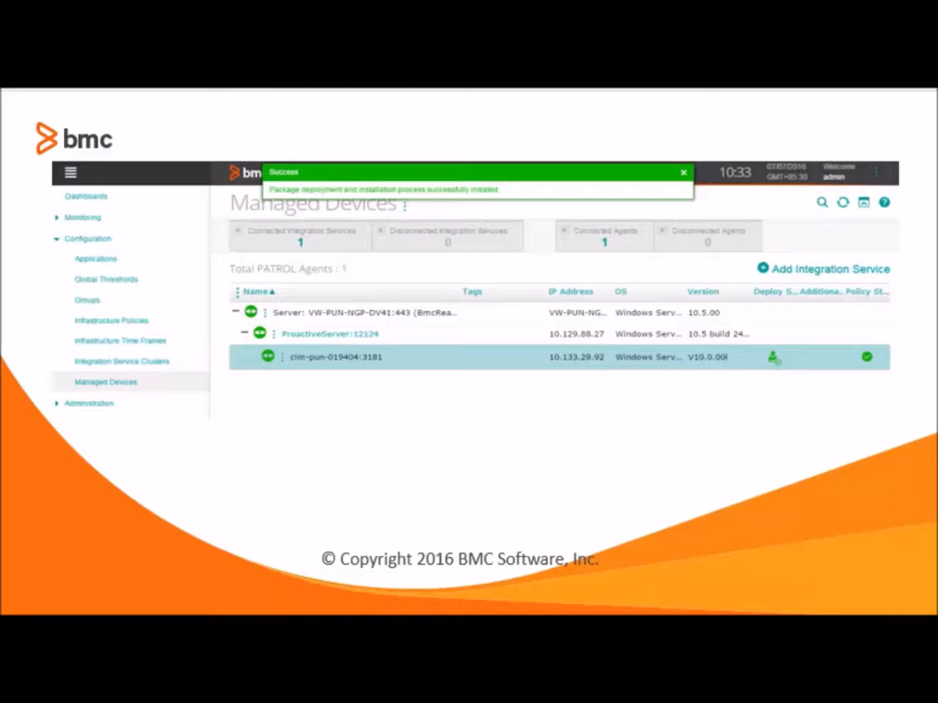
Show the Deployment and Installation Summary from the Managed Devices page menu.
click(416, 216)
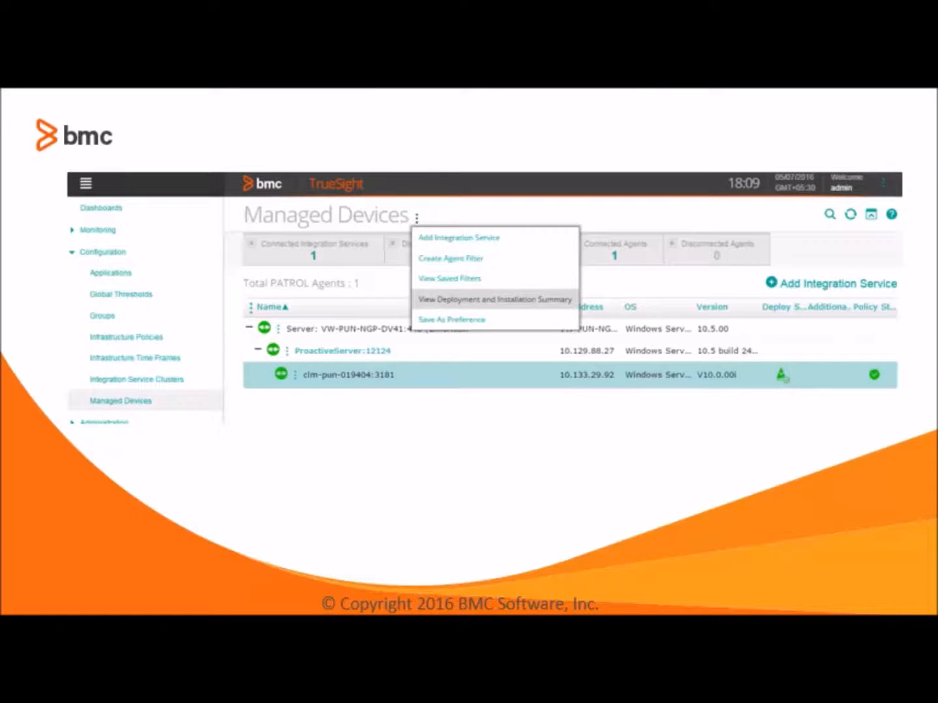
click(493, 299)
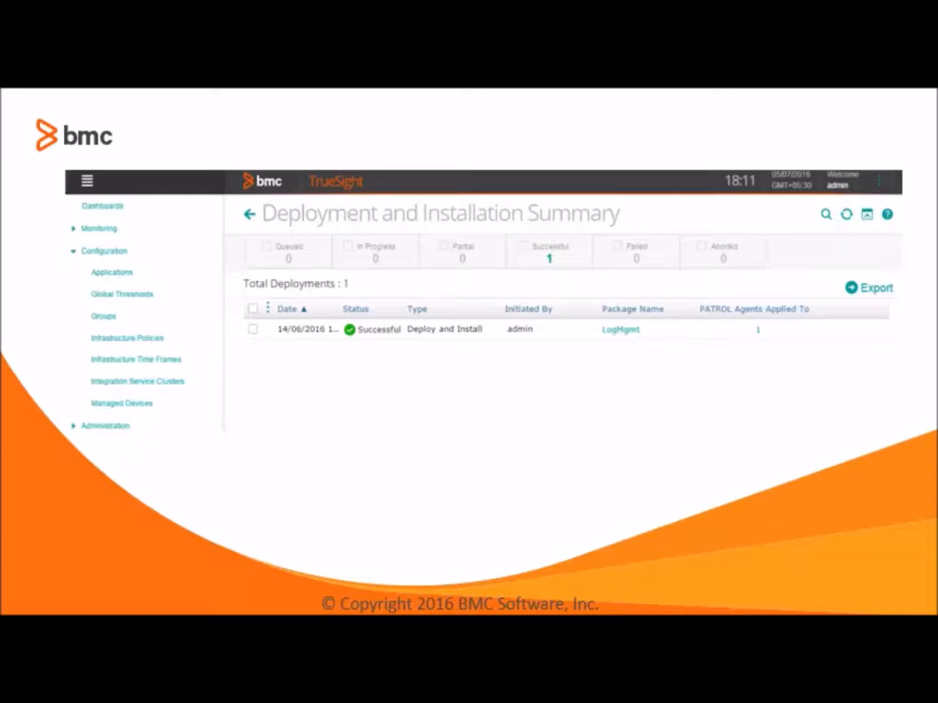
View the per-agent Install Completed status for LogMgmt on clm-pun-019404, then close the details.
click(620, 330)
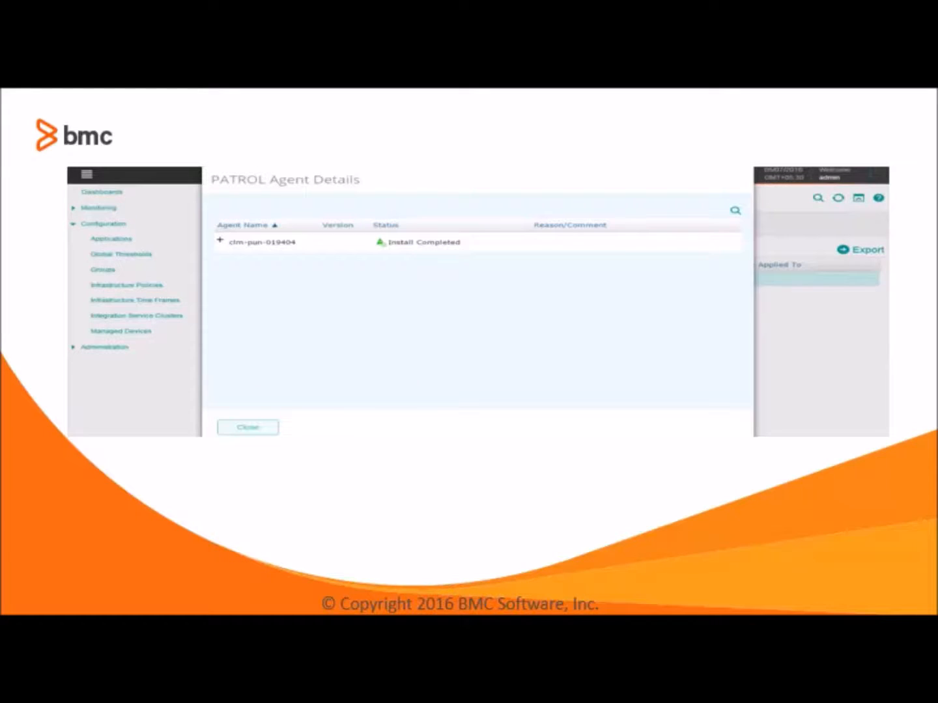
click(222, 242)
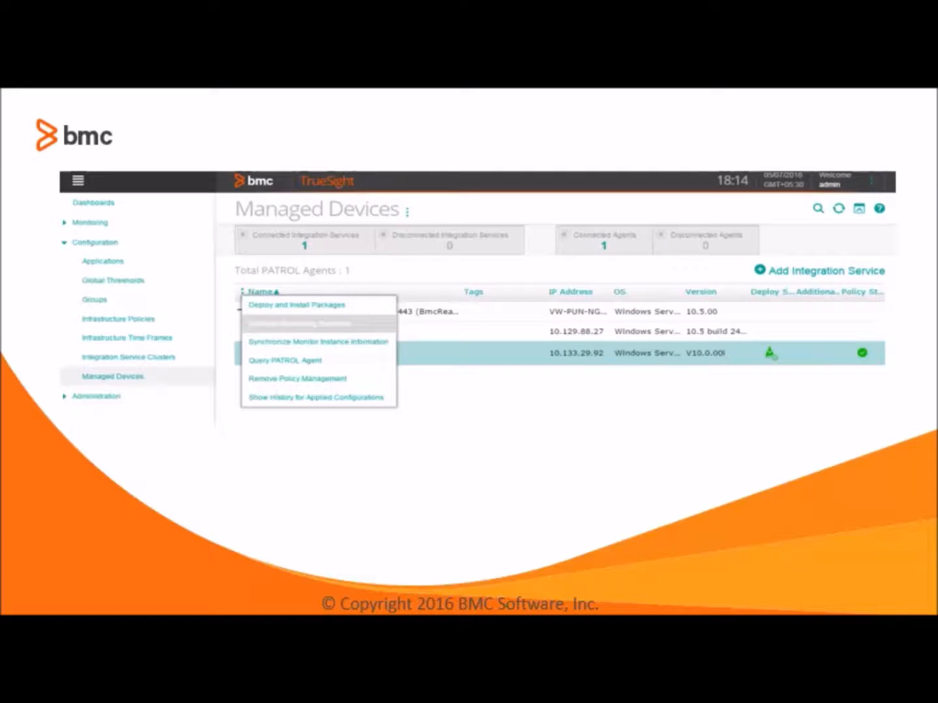
Uninstall the Log Management v2.7.20.01 solution from agent clm-pun-019404.
click(319, 324)
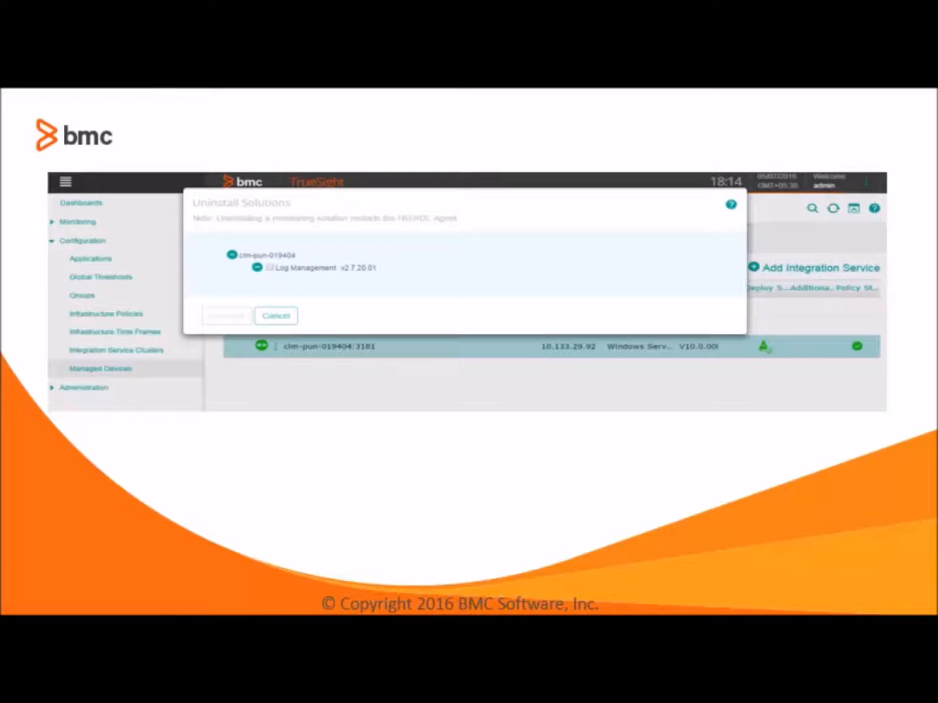
click(269, 267)
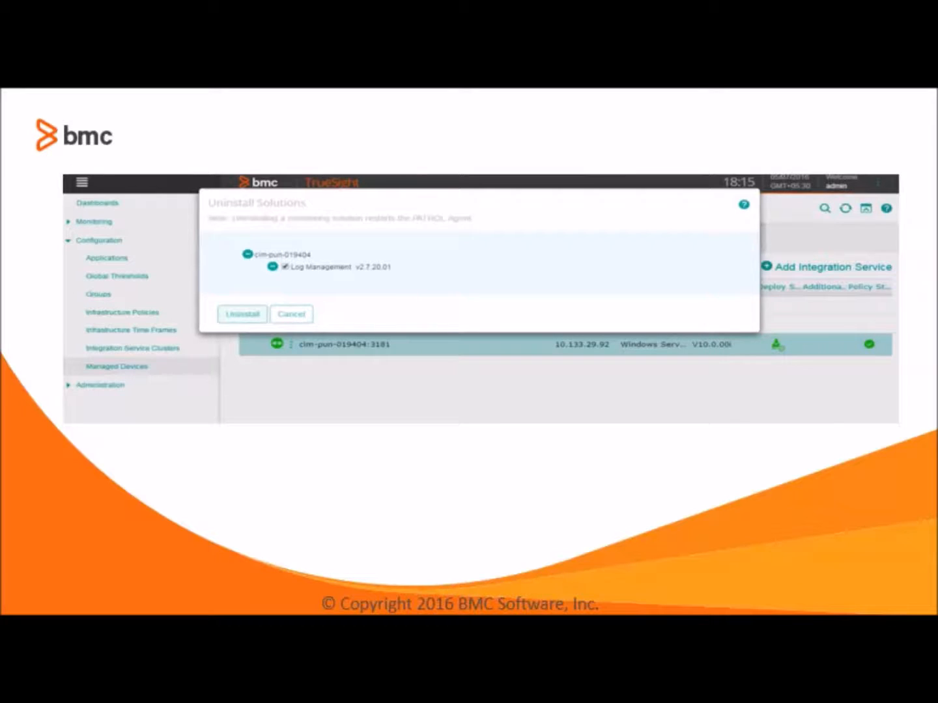
click(242, 314)
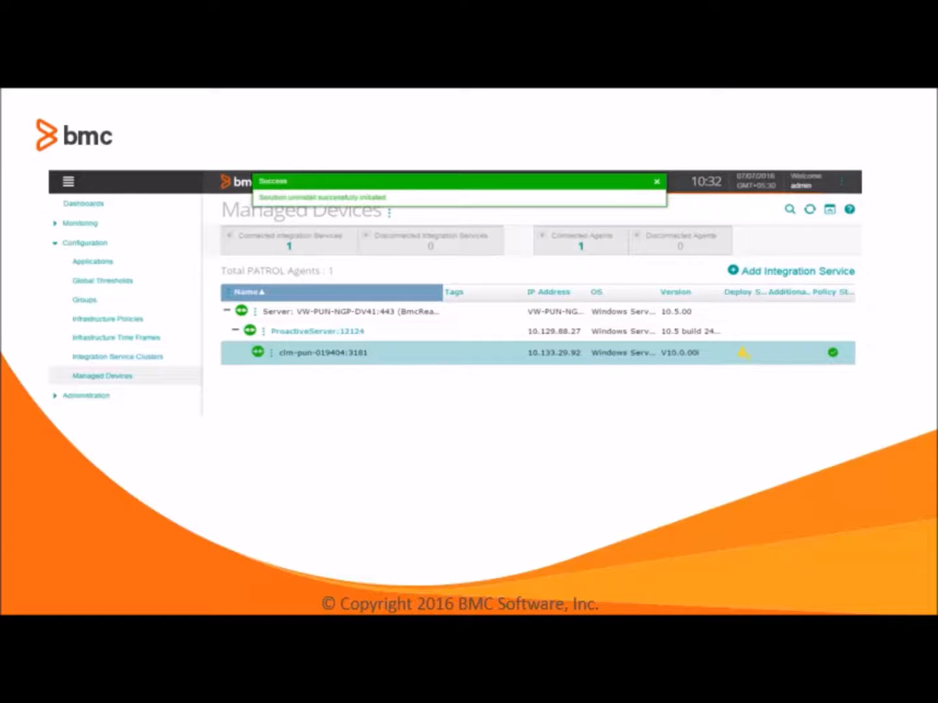
Show the deployment summary and review agent details for the successful Log Management uninstall.
click(415, 213)
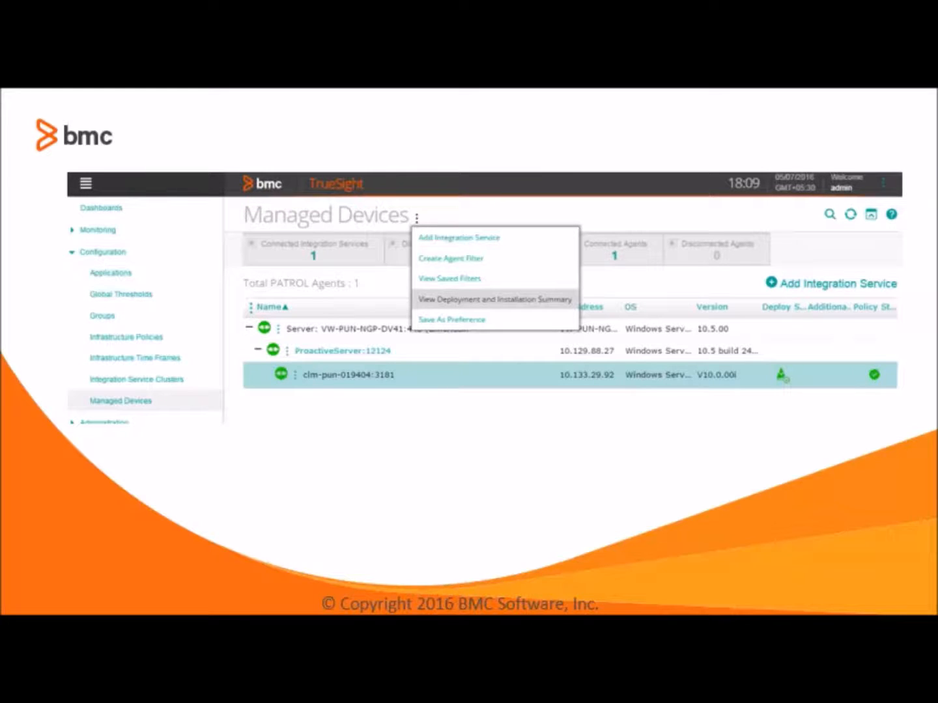
click(492, 299)
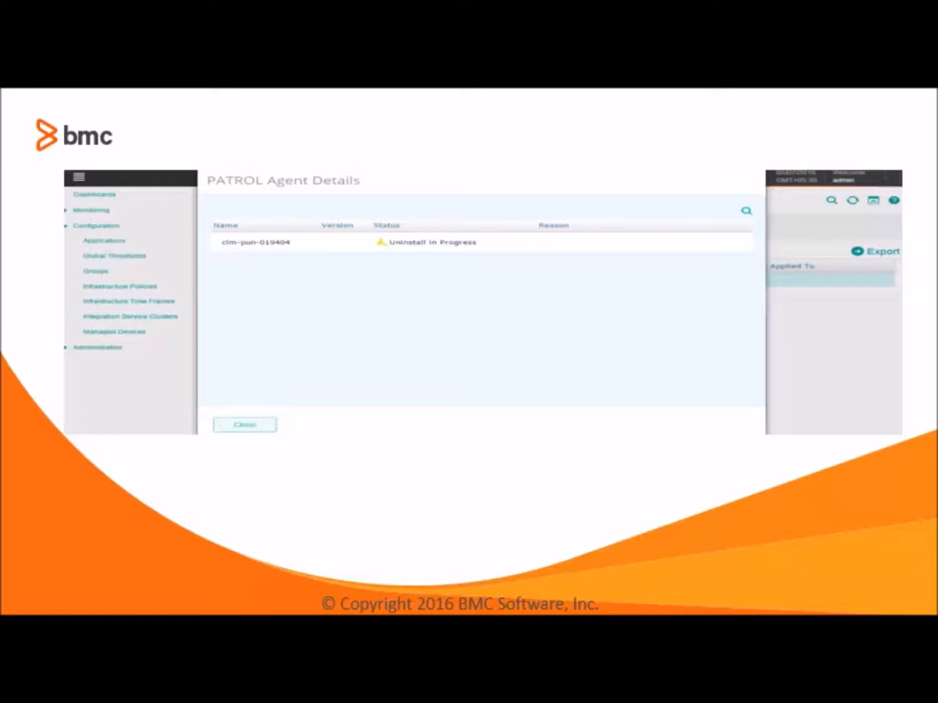
click(245, 424)
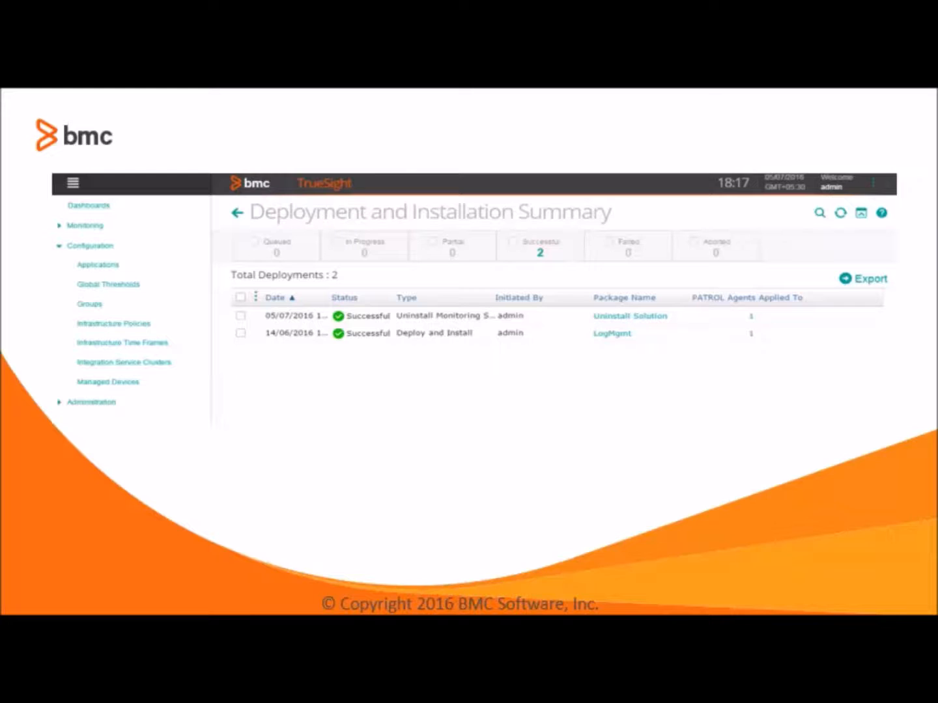
click(750, 315)
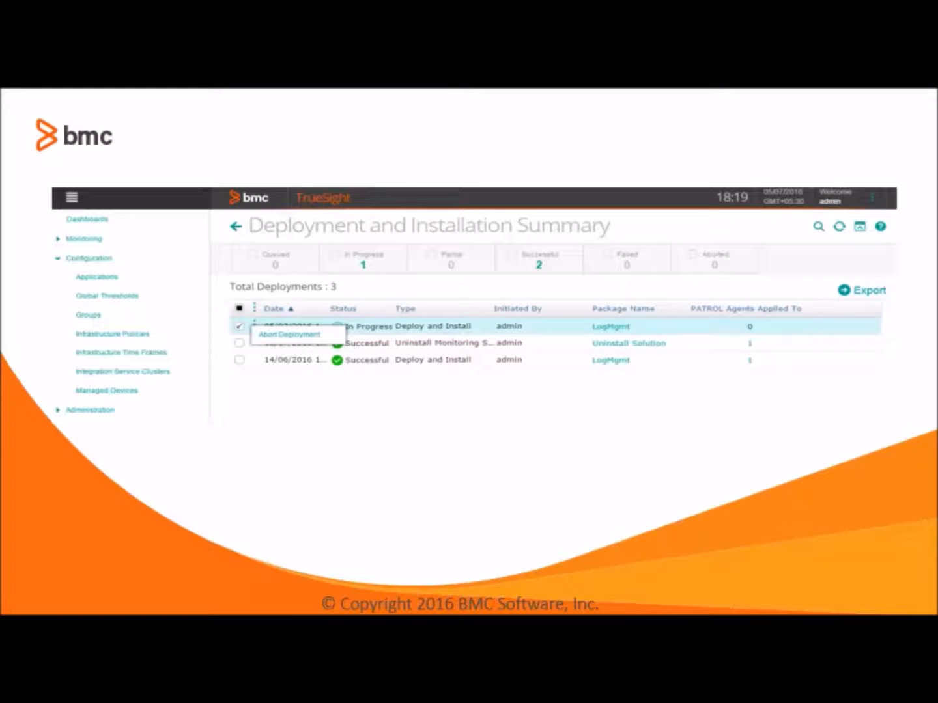
Abort the in-progress LogMgmt deployment and return to the Managed Devices list.
click(290, 334)
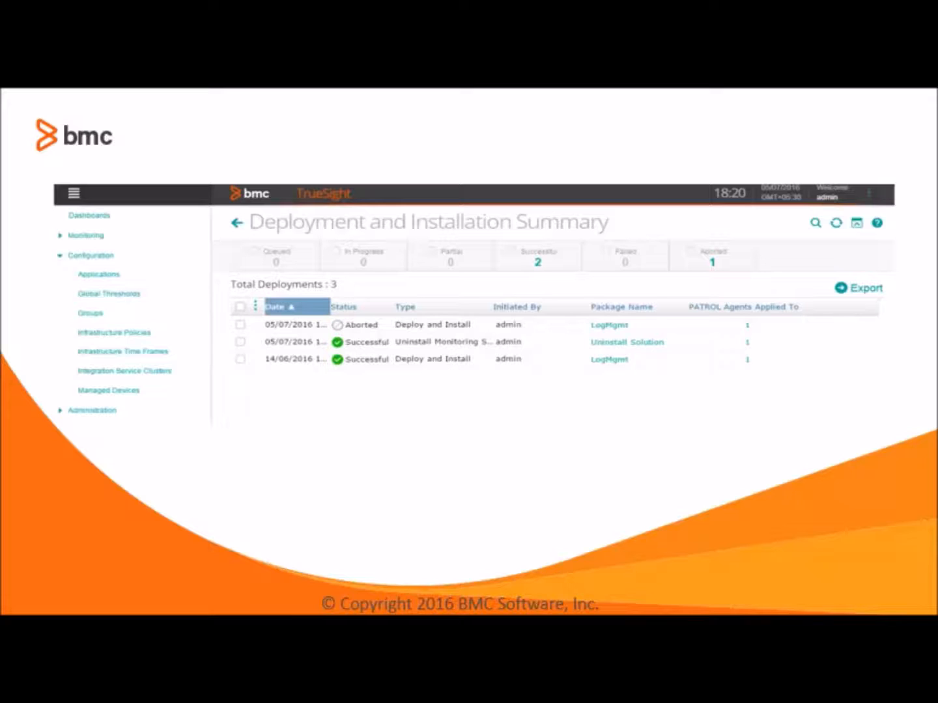
click(108, 391)
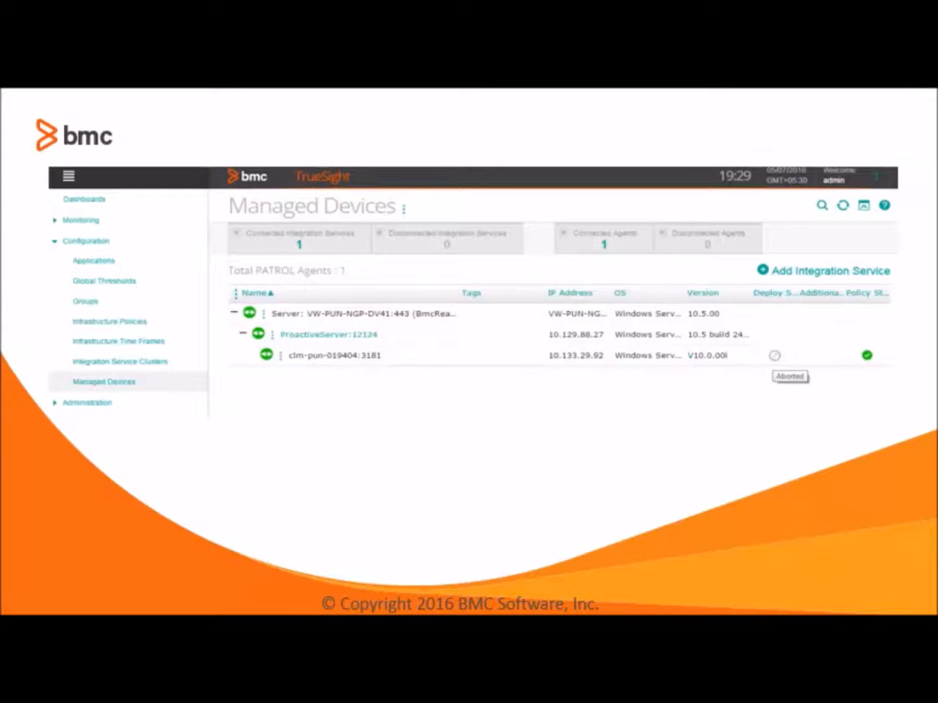